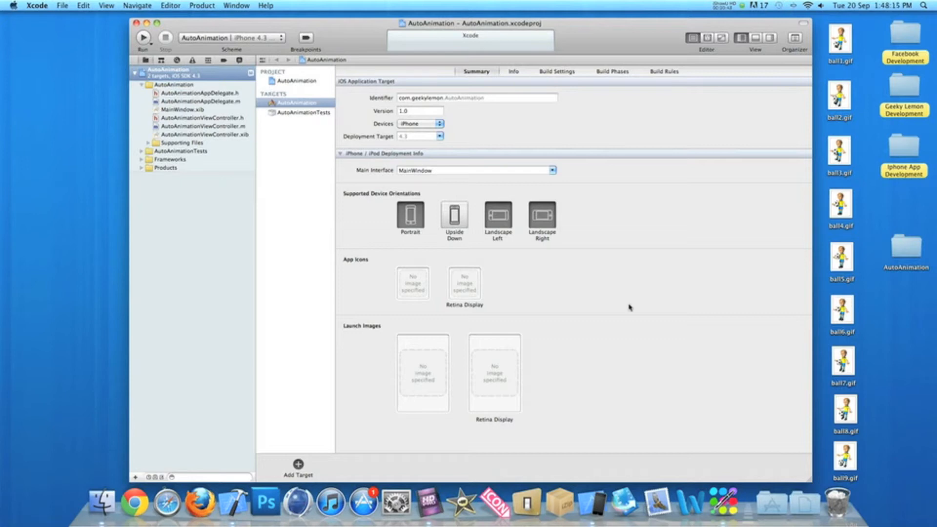
pyautogui.moveTo(670, 190)
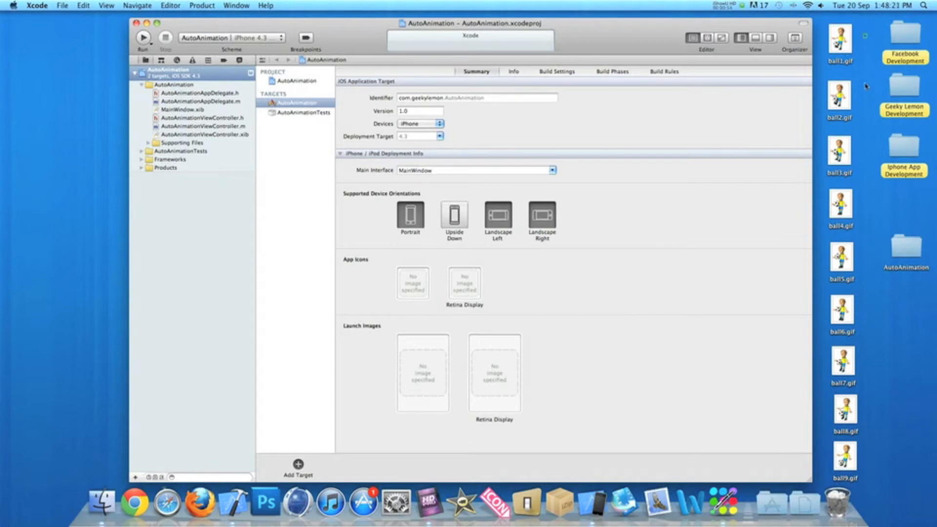
pyautogui.moveTo(865, 449)
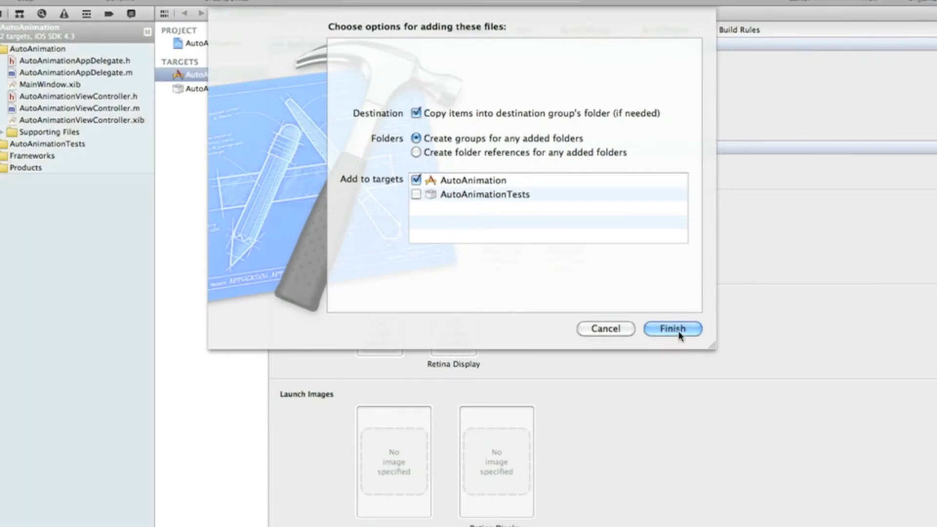
# - Add ball1.gif through ball9.gif to the AutoAnimation target, copying the items
pyautogui.click(671, 328)
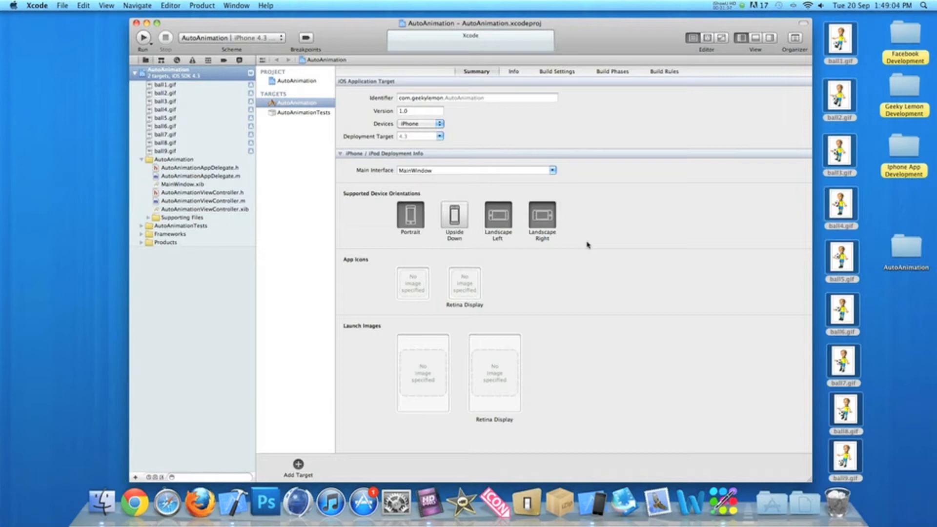
pyautogui.moveTo(554, 232)
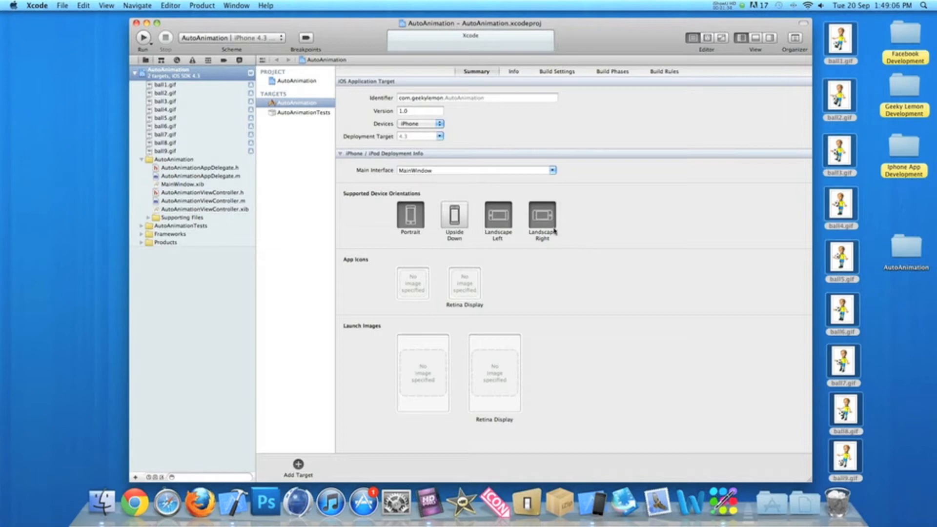
# - Declare IBOutlet UIImageView *animation; inside the AutoAnimationViewController.h interface braces
pyautogui.click(200, 192)
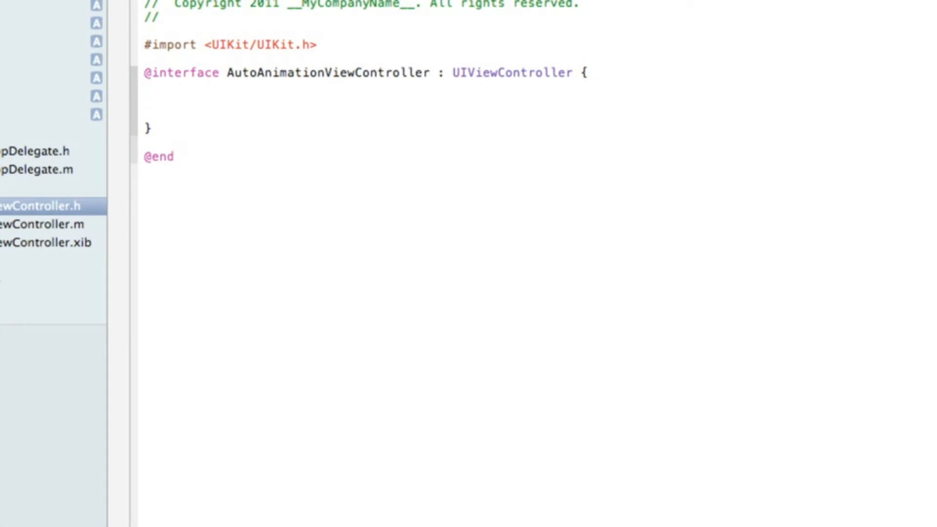
pyautogui.write('IBO')
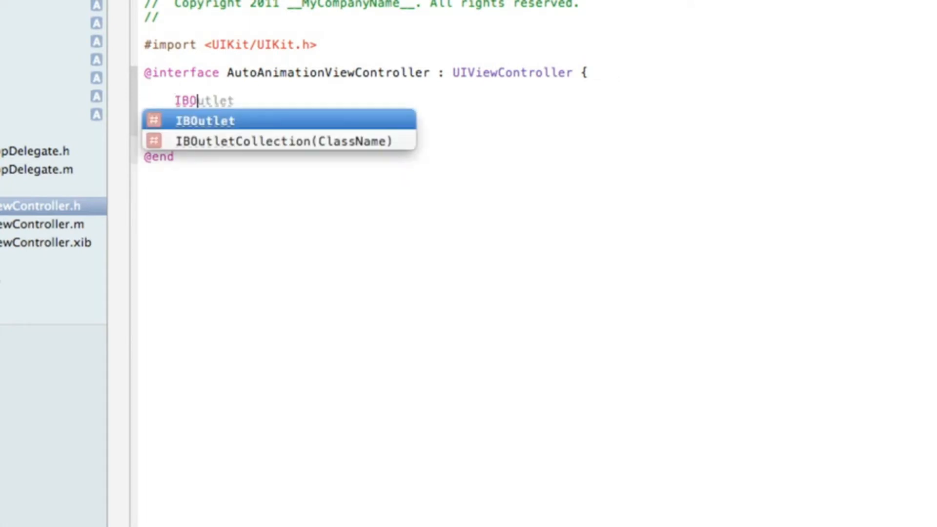
pyautogui.press('Return')
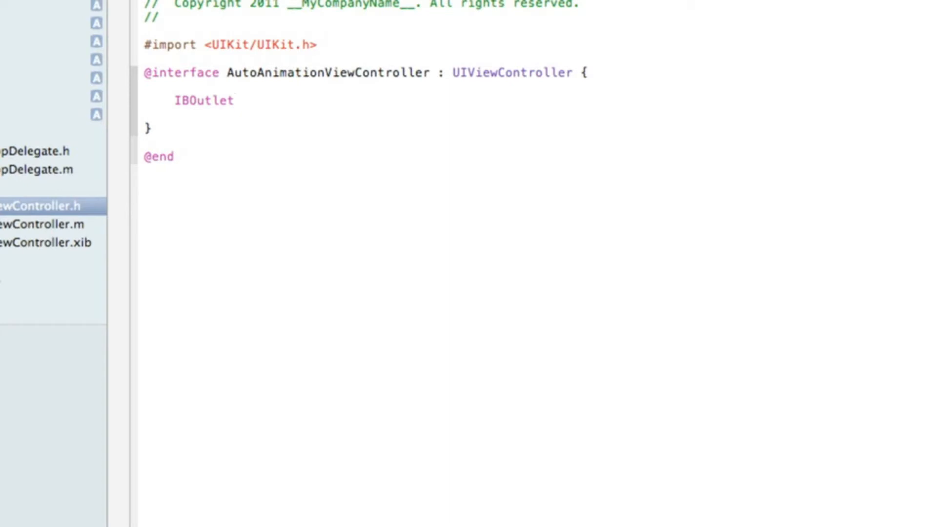
pyautogui.write('UINib')
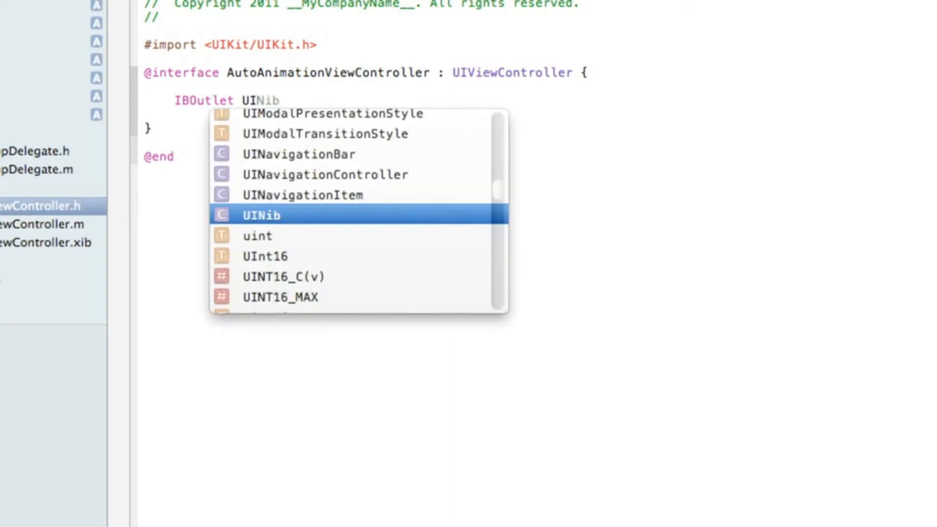
pyautogui.write('m')
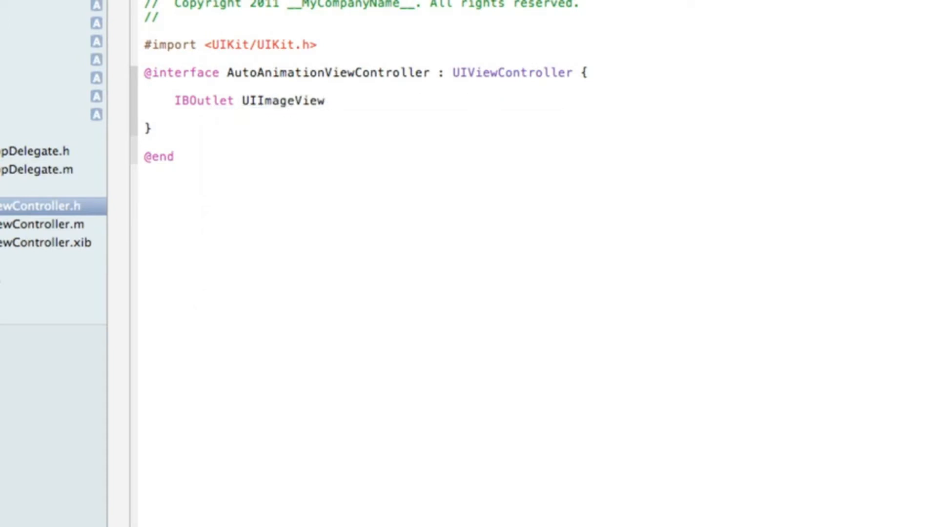
pyautogui.write('*')
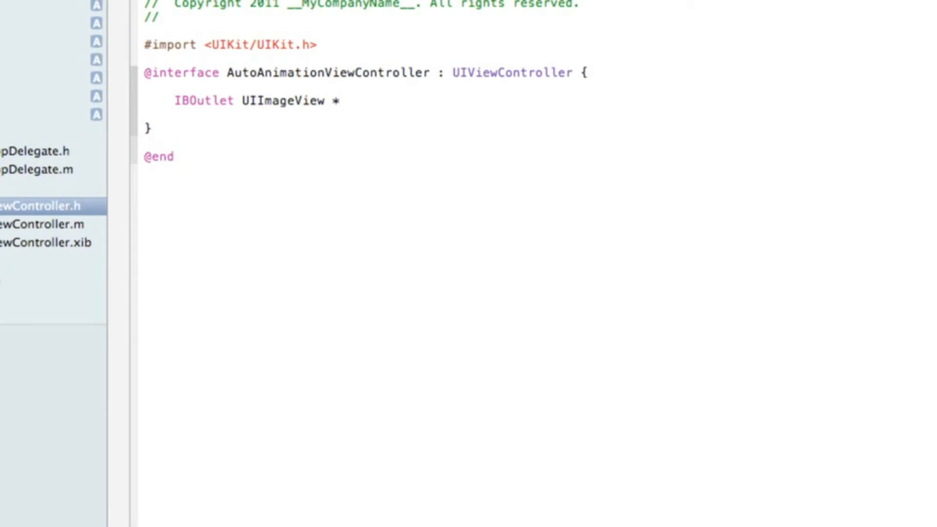
pyautogui.write('animati')
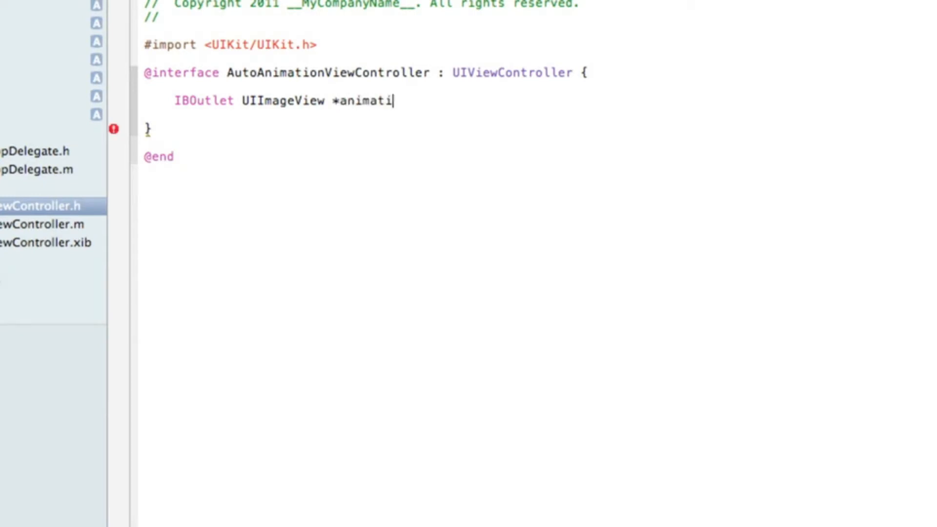
pyautogui.write('on;')
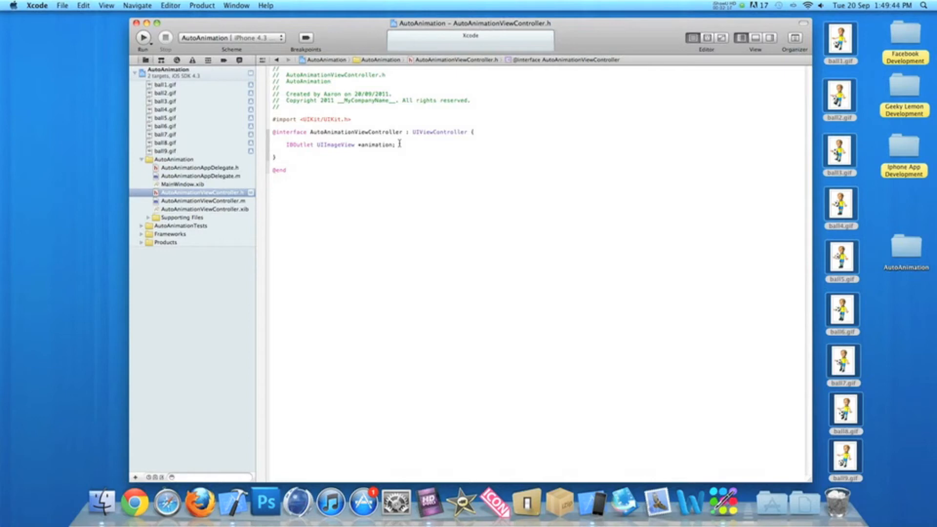
pyautogui.moveTo(239, 202)
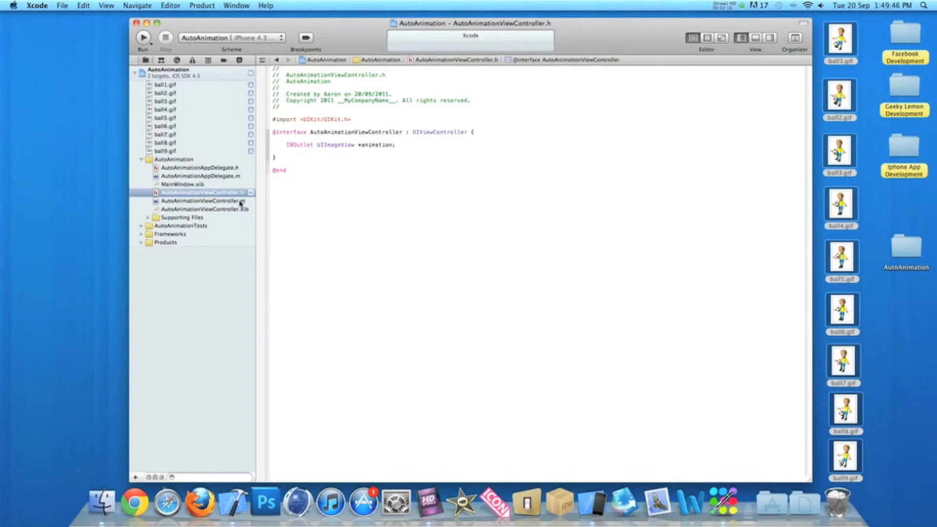
# - Open AutoAnimationViewController.m to clear its commented viewDidLoad template
pyautogui.click(203, 202)
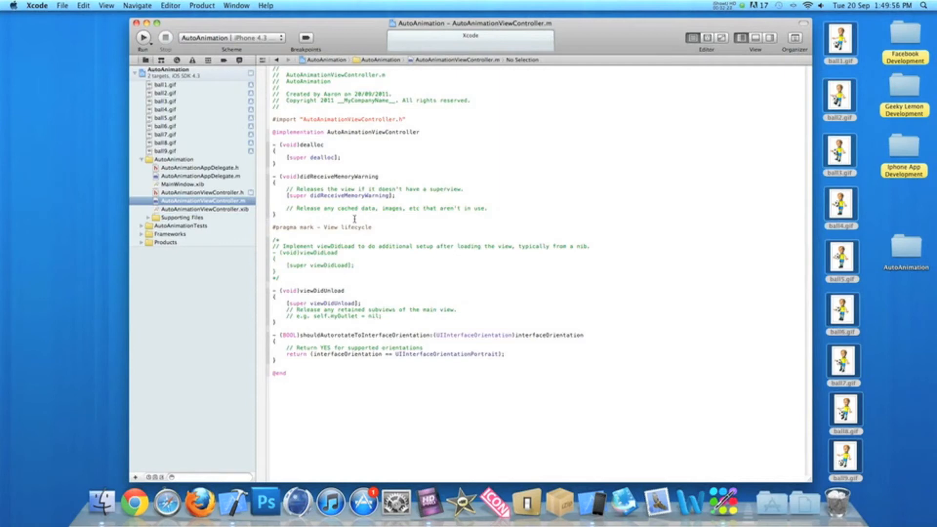
pyautogui.moveTo(347, 268)
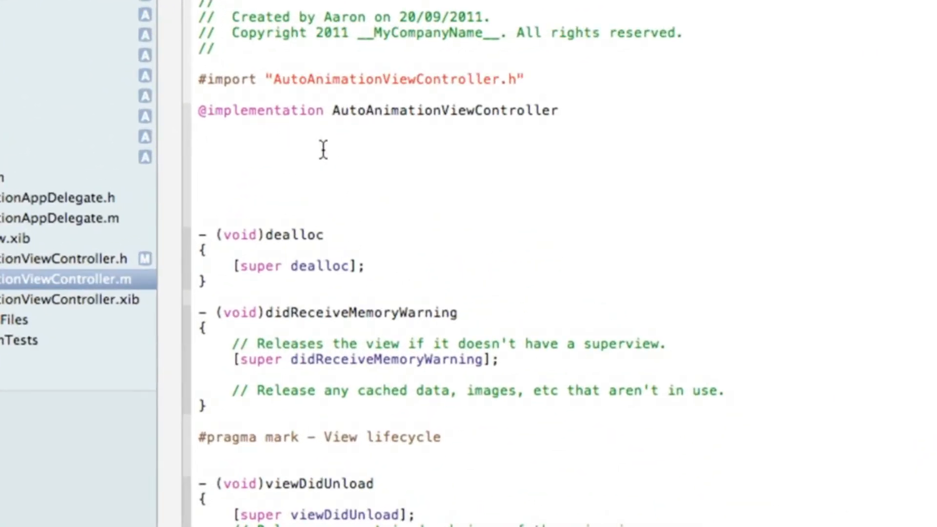
# - Write a new -(void)viewDidLoad method with an opening brace
pyautogui.write('-(')
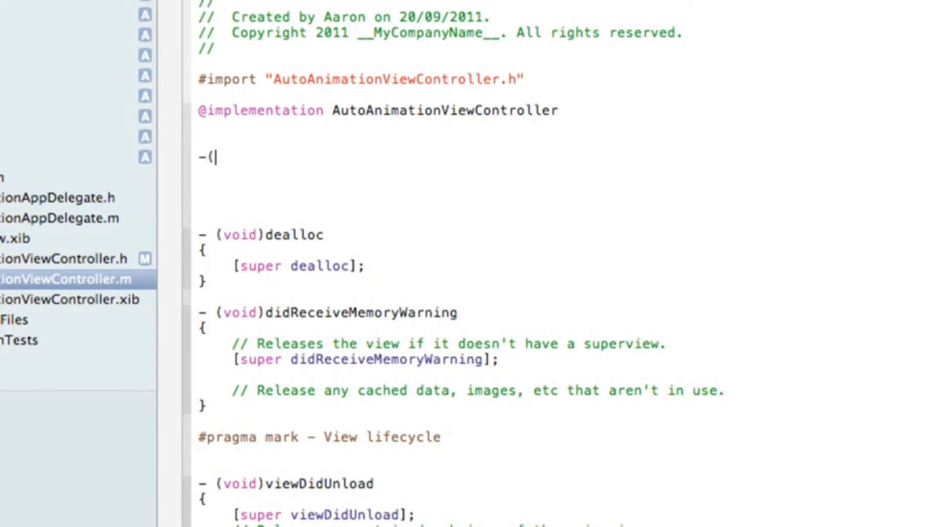
pyautogui.write('void')
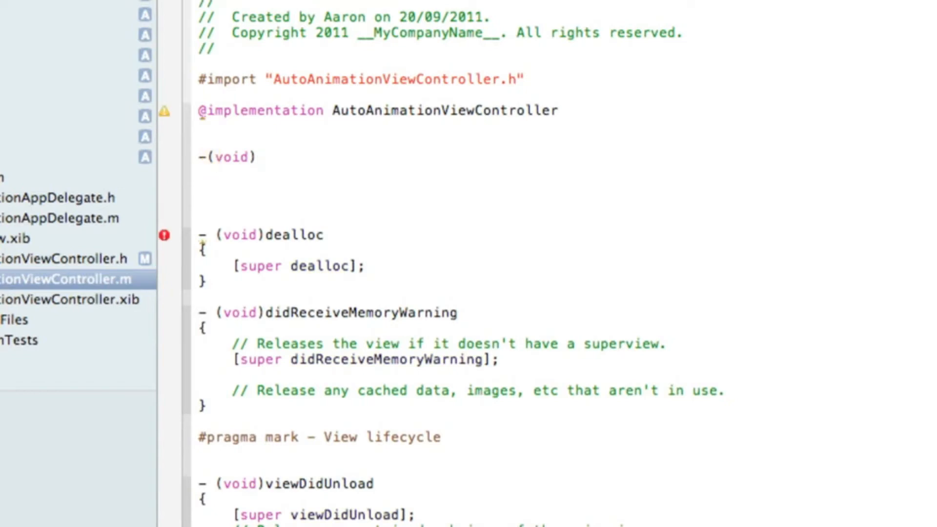
pyautogui.write('viewDidLoad')
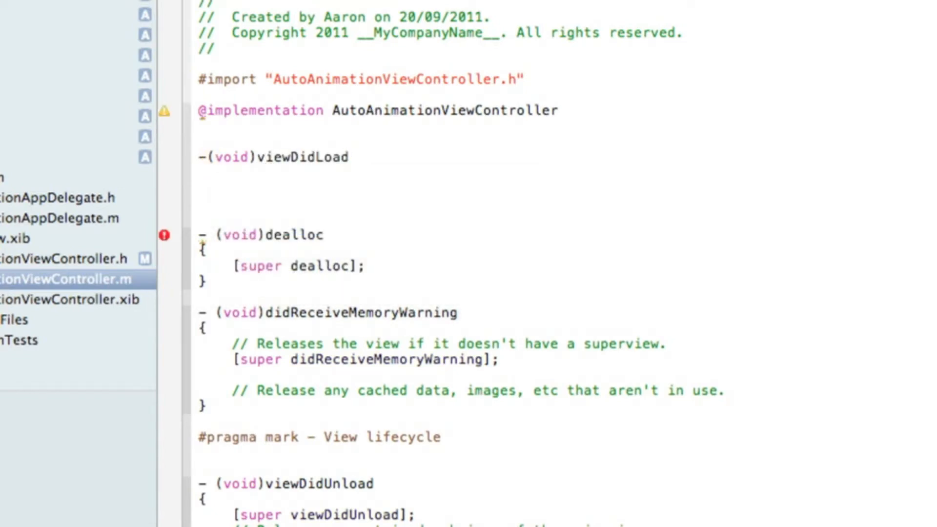
pyautogui.write('{')
pyautogui.write('animation')
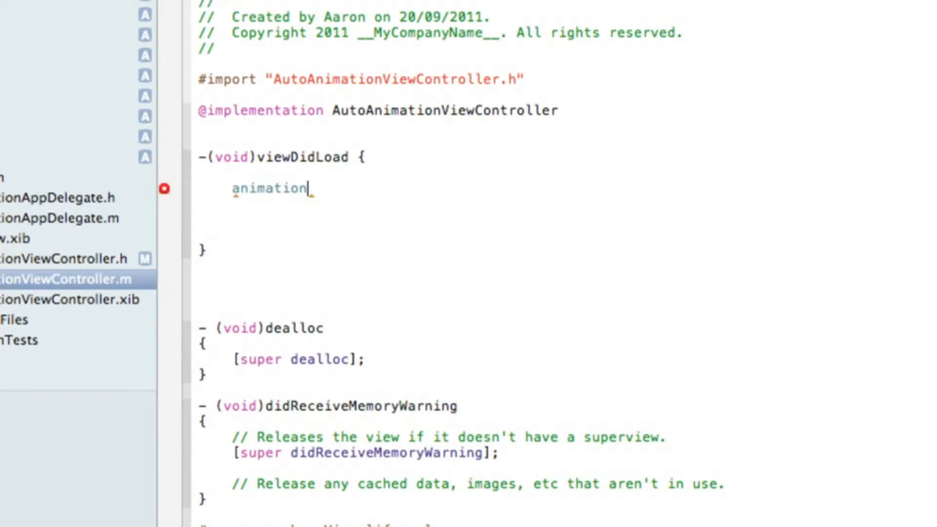
# - Begin animation.animationImages = [NSArray arrayWithObjects: ... nil] in viewDidLoad
pyautogui.write('.a')
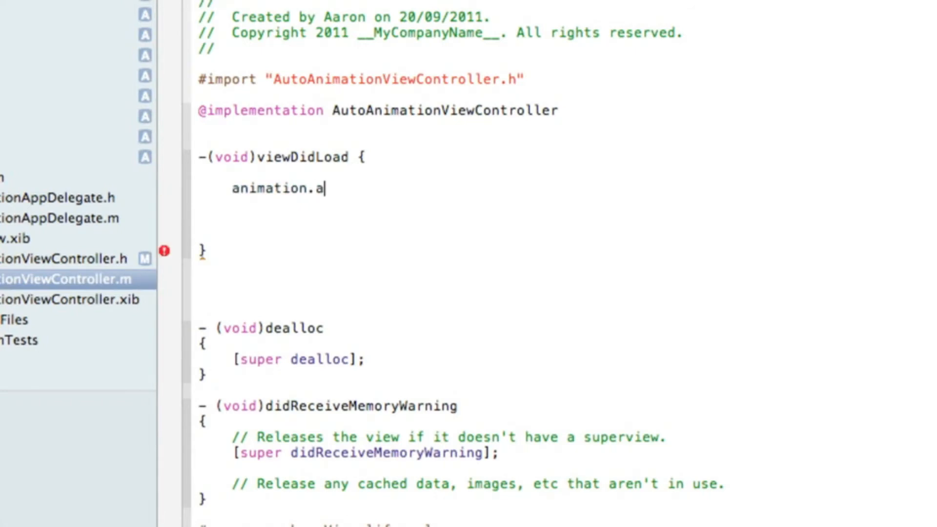
pyautogui.write('nimationImages')
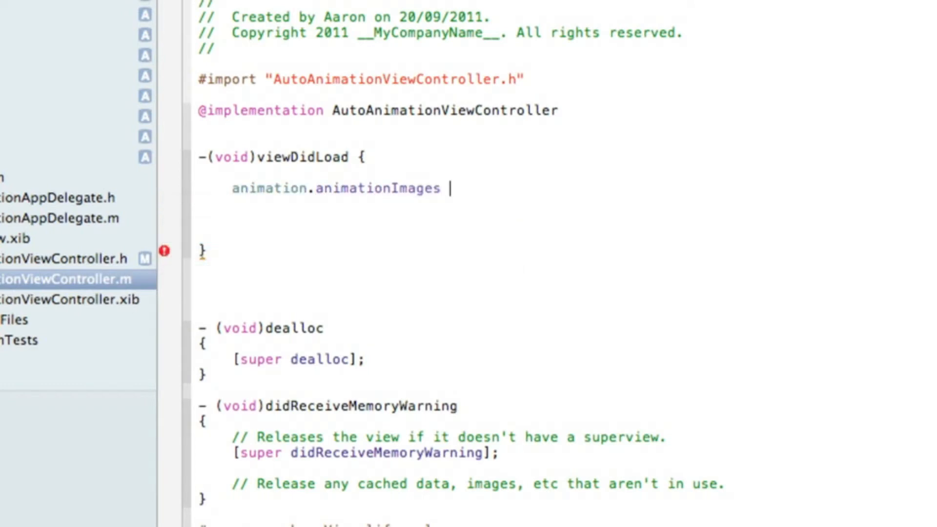
pyautogui.write('=')
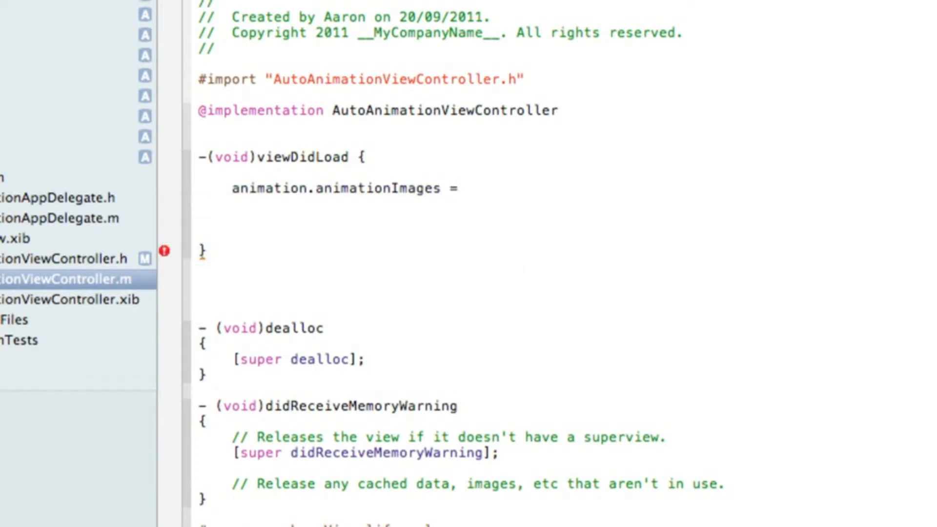
pyautogui.write('[')
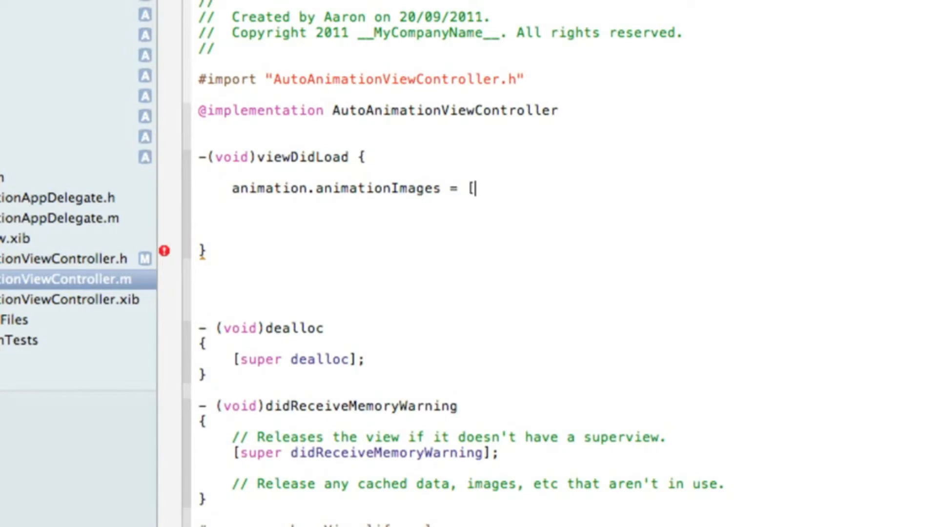
pyautogui.write('NSArray ar')
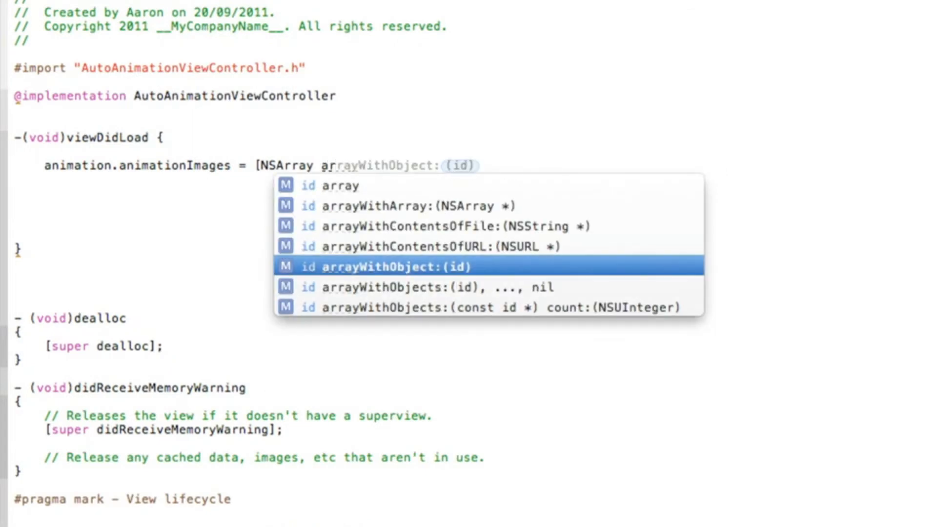
pyautogui.press('Down')
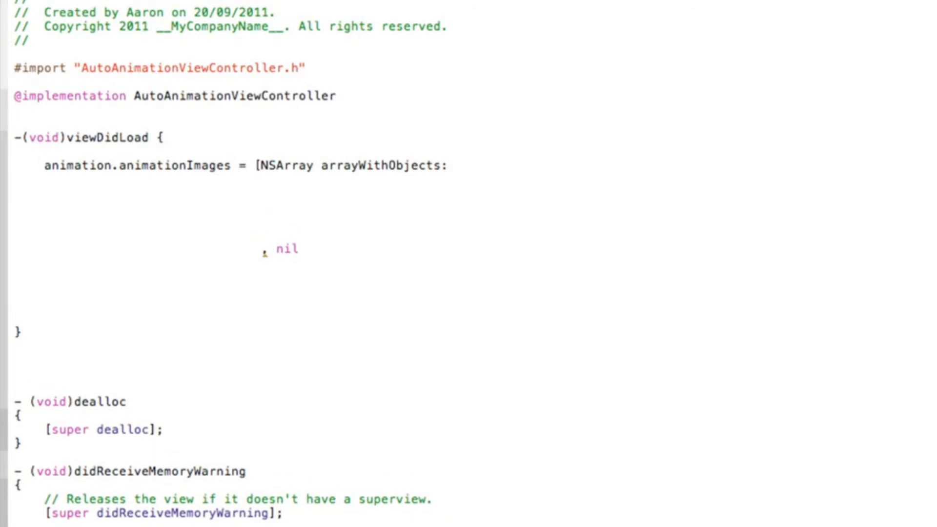
# - Add a [UIImage imageNamed:@"ball1.gif"] entry above nil in the image array
pyautogui.click(260, 194)
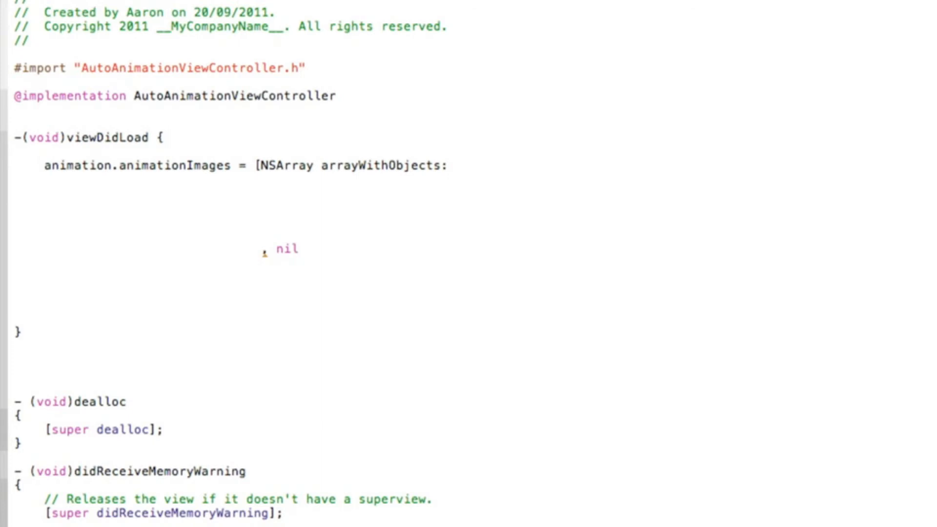
pyautogui.write('UIImage imageNamed:')
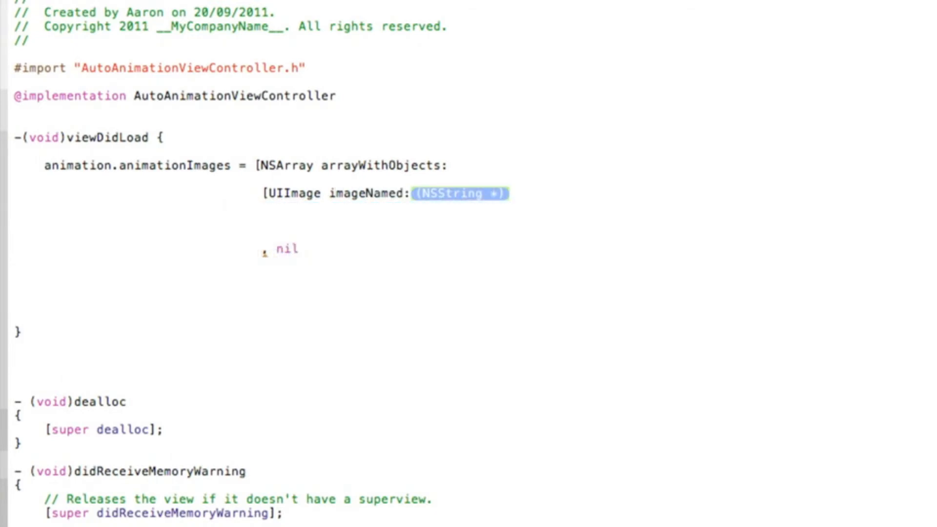
pyautogui.write('@""')
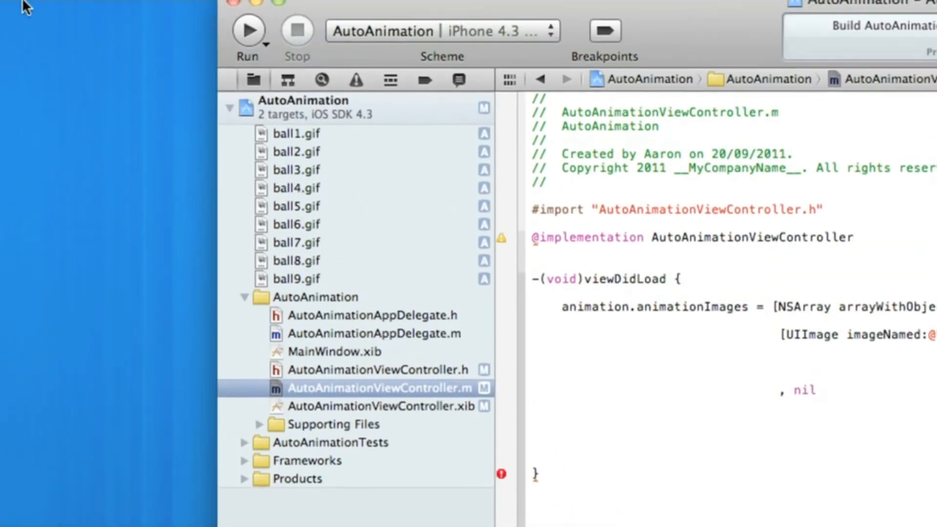
pyautogui.moveTo(301, 169)
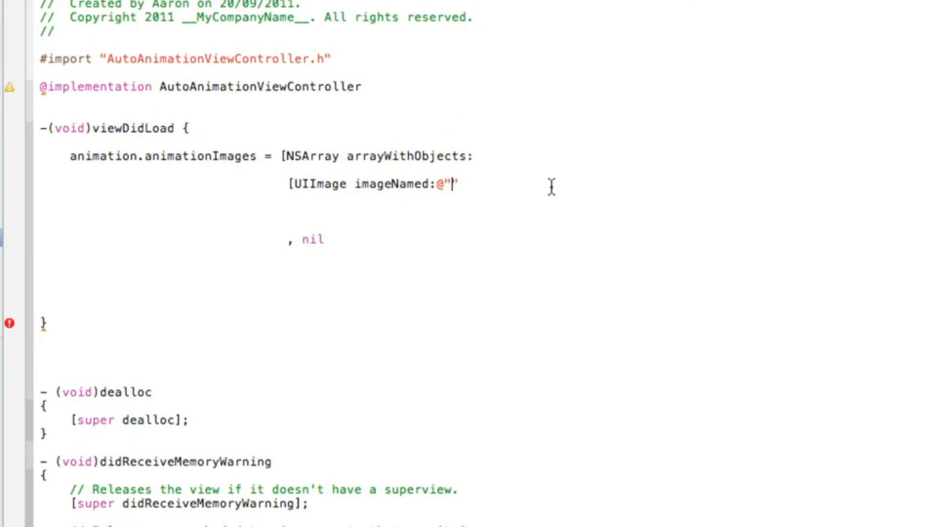
pyautogui.write('ball1')
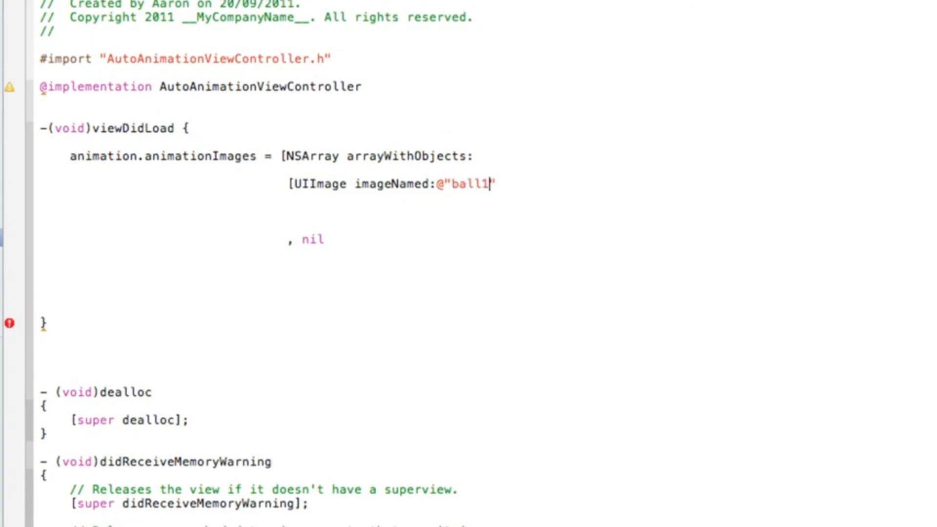
pyautogui.write('.gif"')
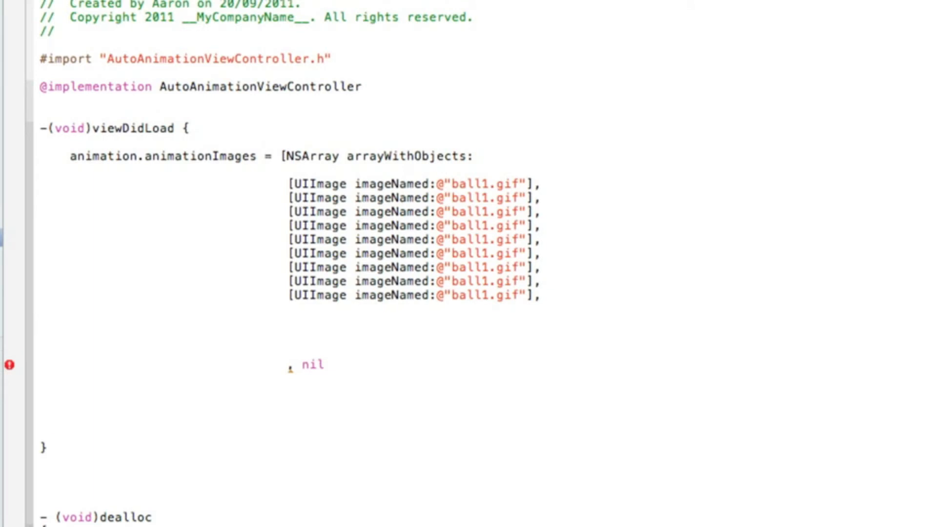
pyautogui.moveTo(489, 201)
pyautogui.write('8')
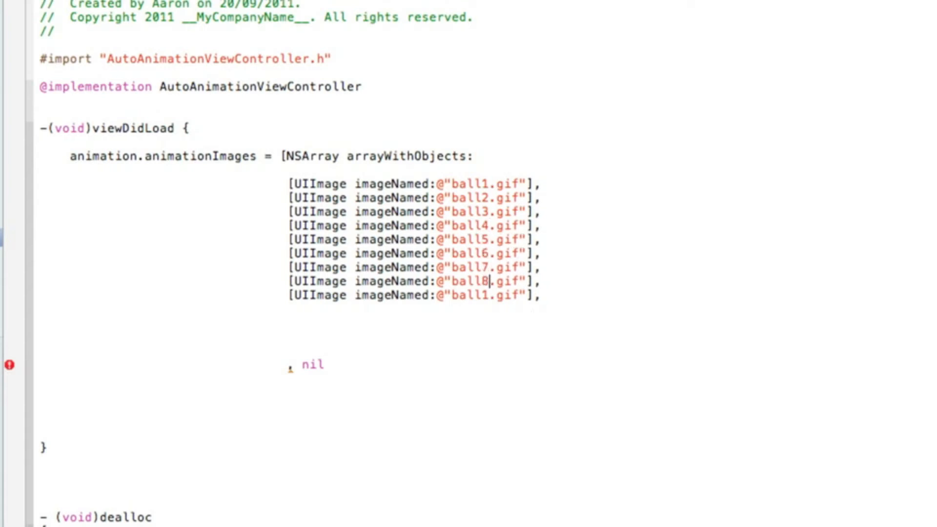
# - Change the last entry to ball9.gif and close the array with nil];
pyautogui.press('Backspace')
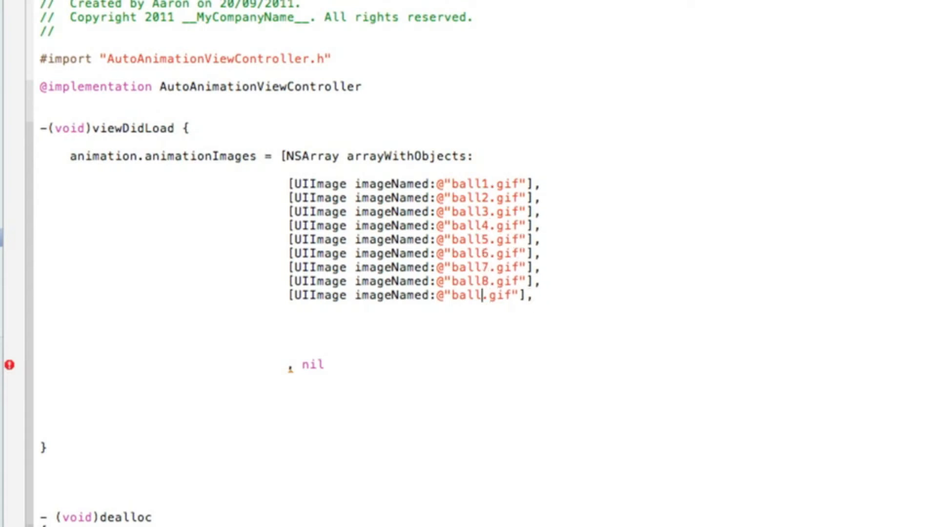
pyautogui.write('9')
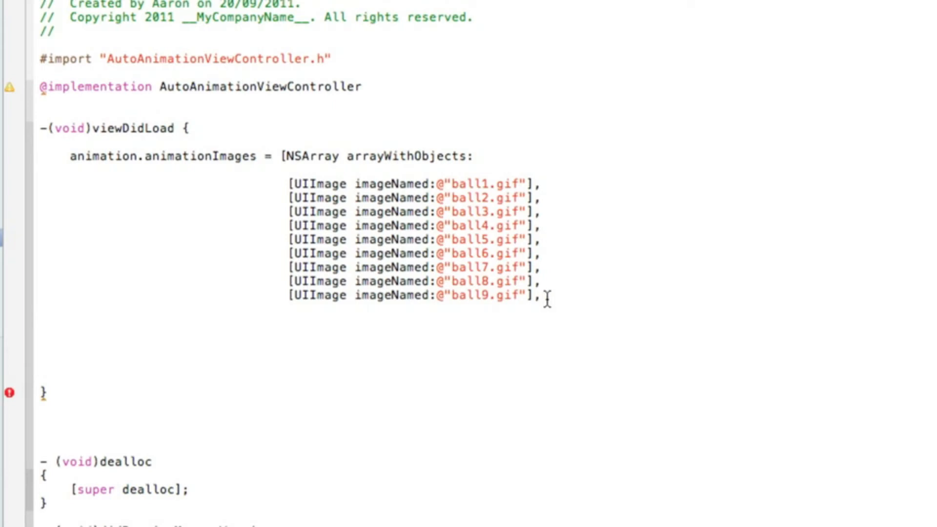
pyautogui.write(',nil]')
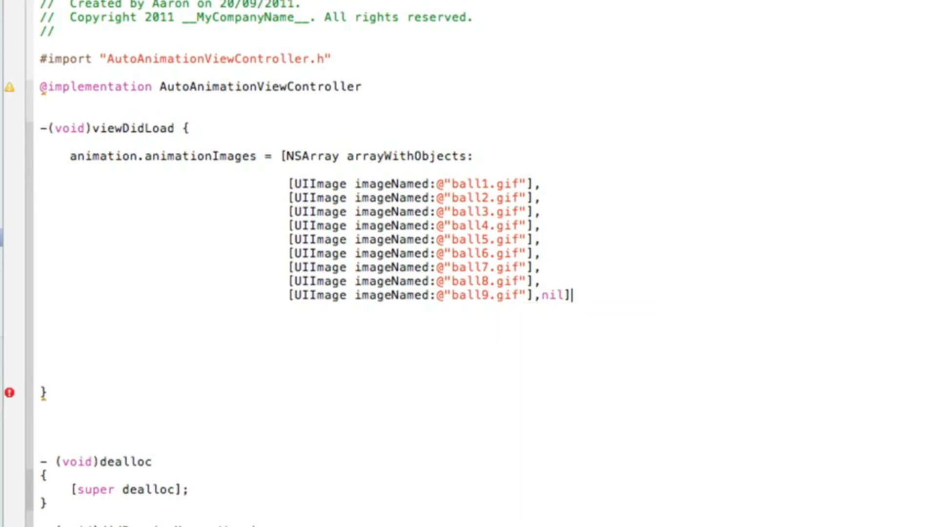
pyautogui.write(';')
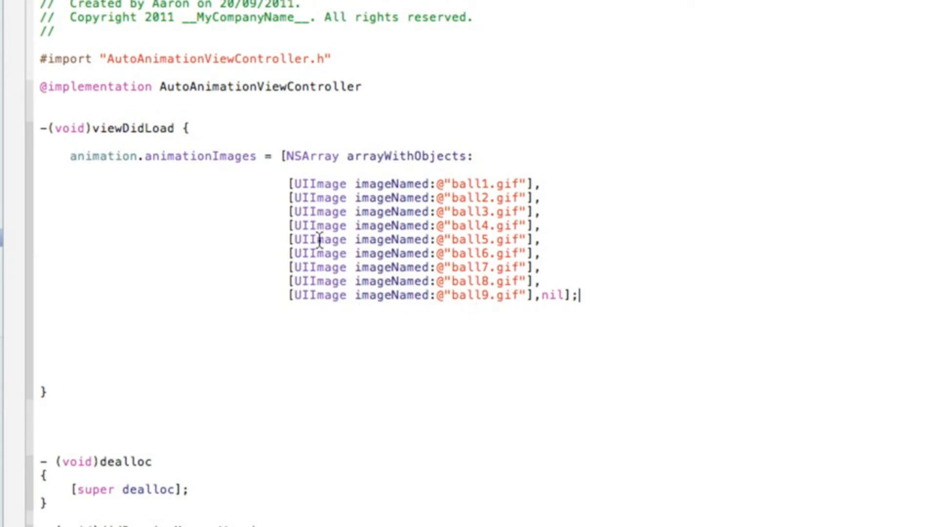
pyautogui.moveTo(149, 408)
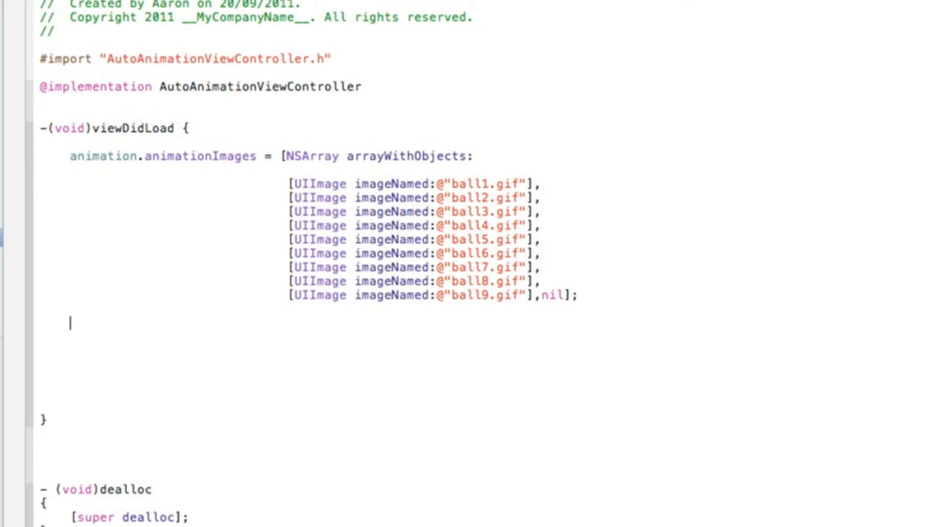
# - Add [animation setAnimationRepeatCount:0]; after the image array
pyautogui.write('[')
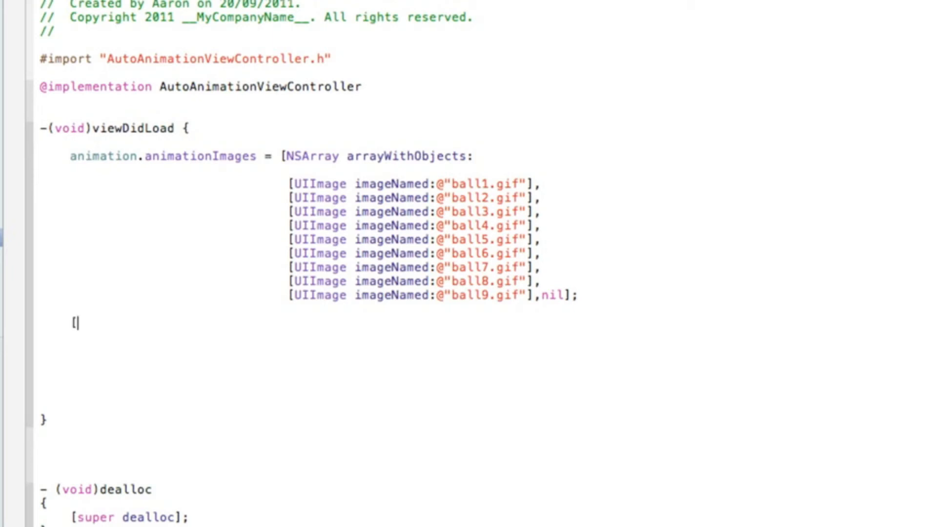
pyautogui.write('animation')
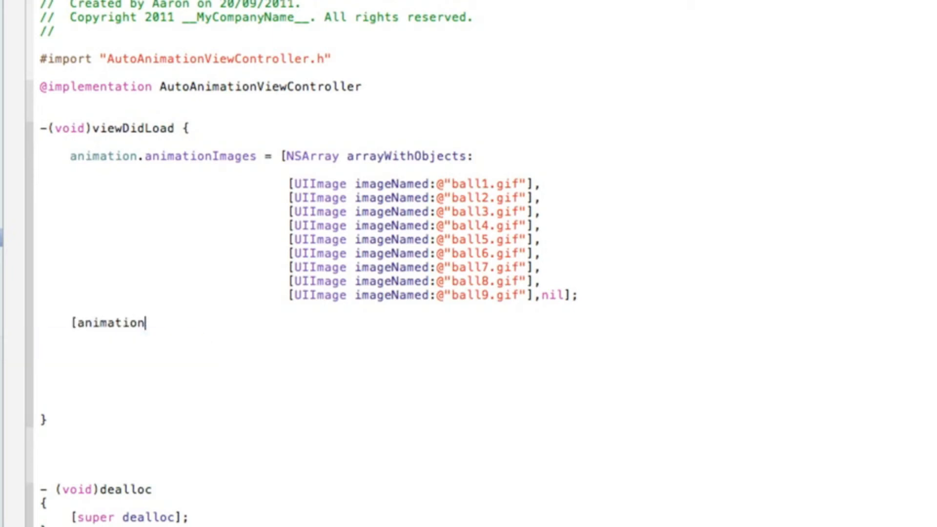
pyautogui.write('set')
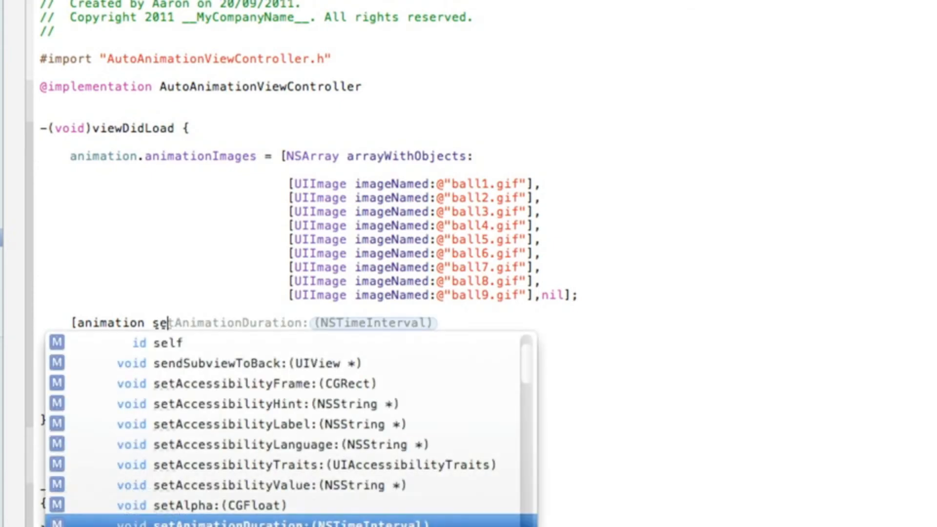
pyautogui.write('An')
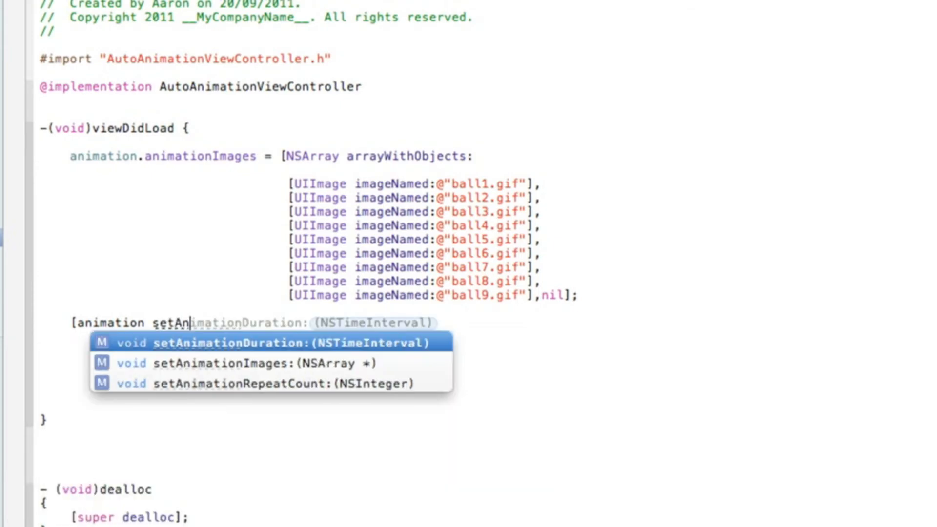
pyautogui.press('Down')
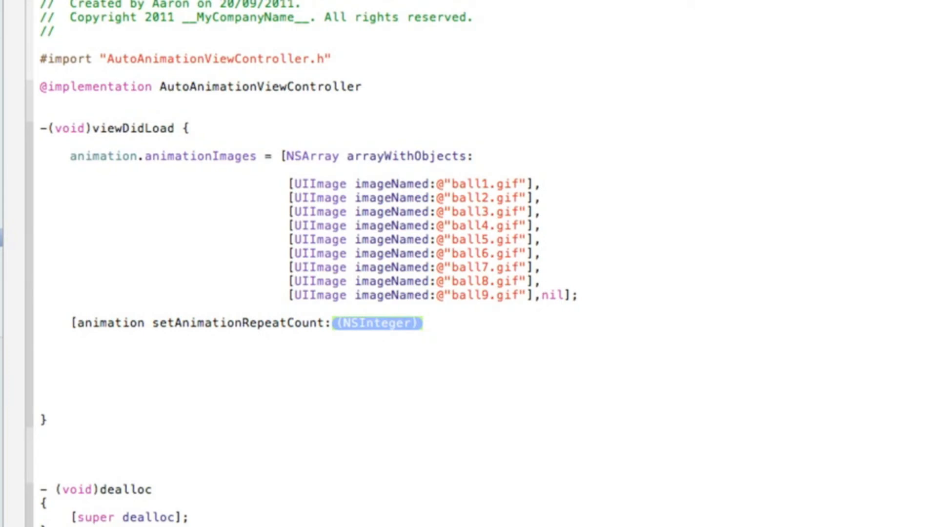
pyautogui.write('1')
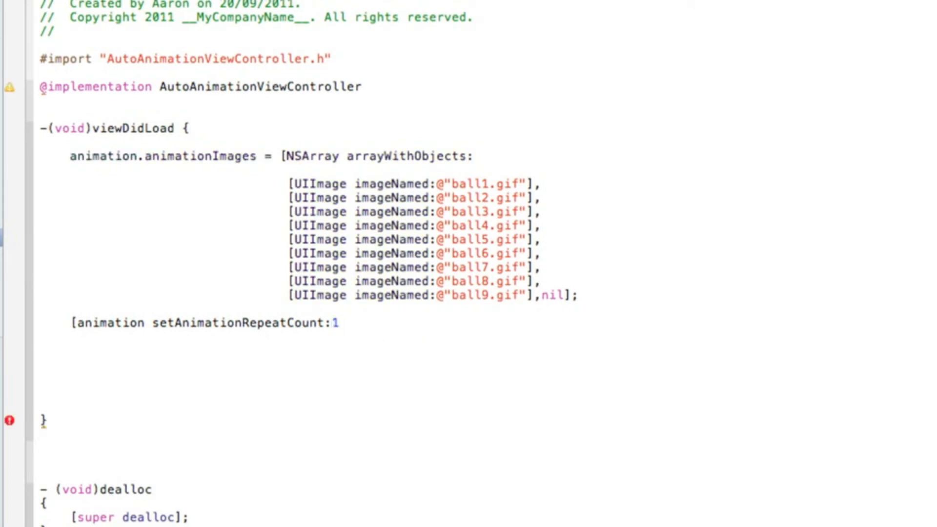
pyautogui.press('Backspace')
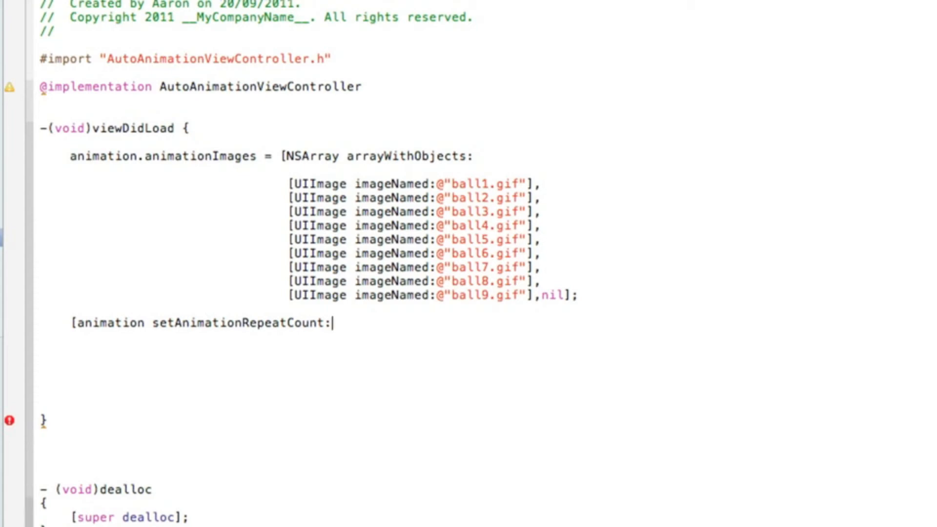
pyautogui.write('0')
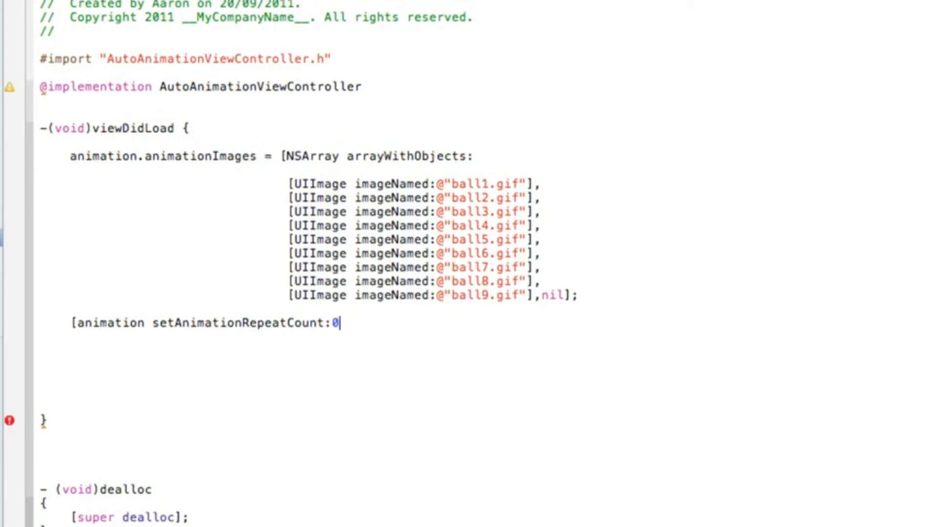
pyautogui.write('];')
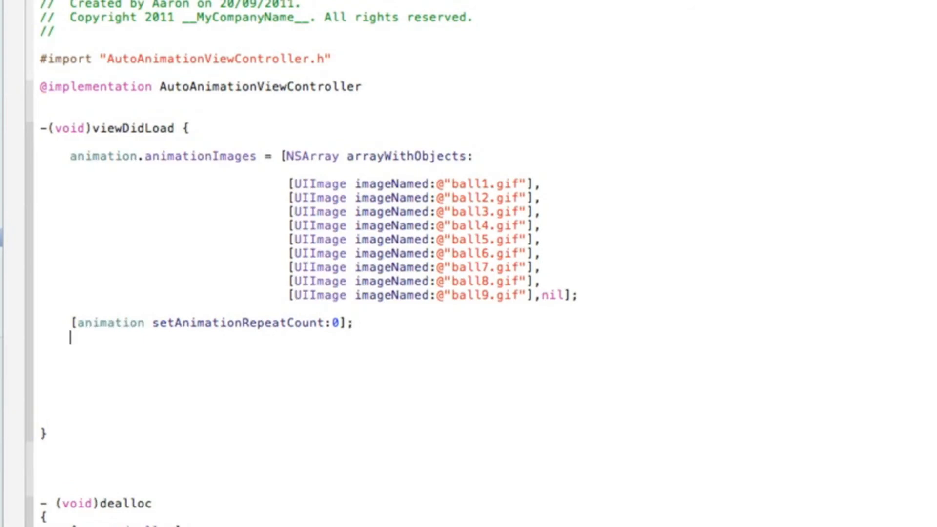
# - Set animation.animationDuration = 1; in viewDidLoad
pyautogui.write('animation')
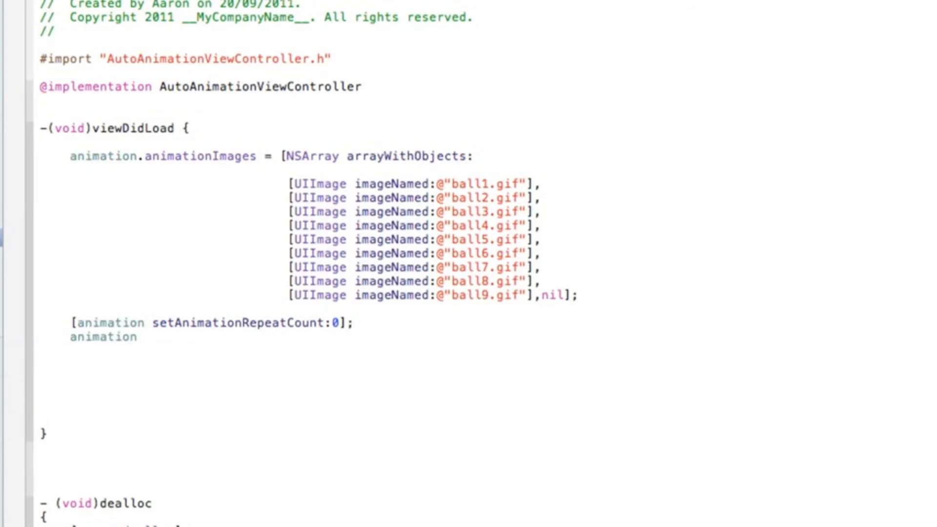
pyautogui.write('.')
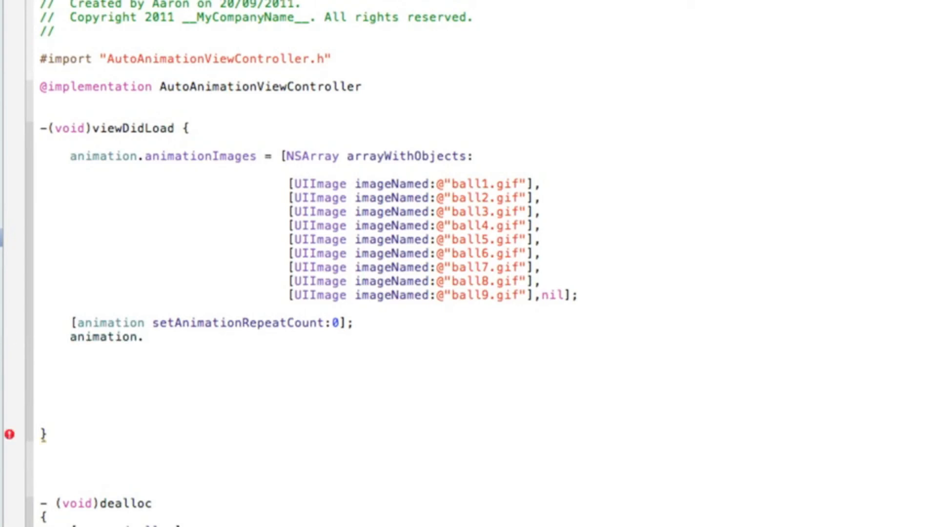
pyautogui.write('animationDuration')
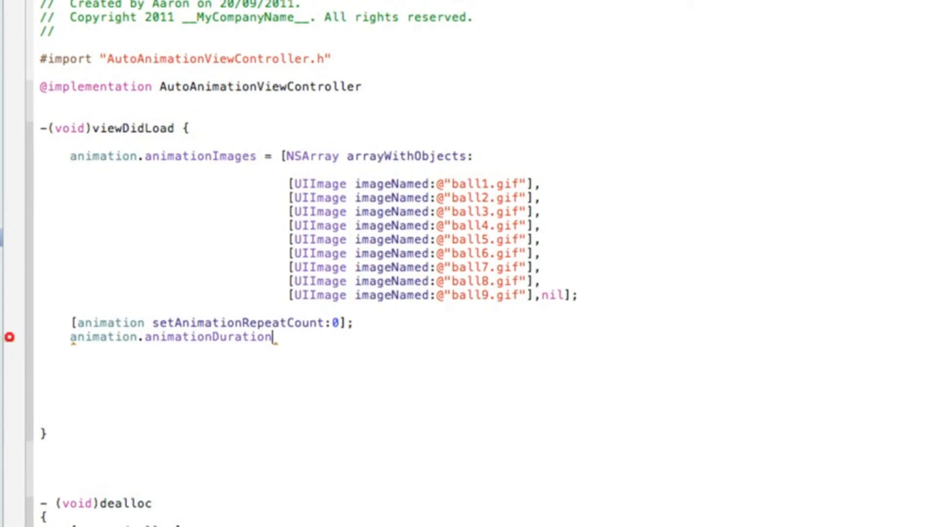
pyautogui.write('=')
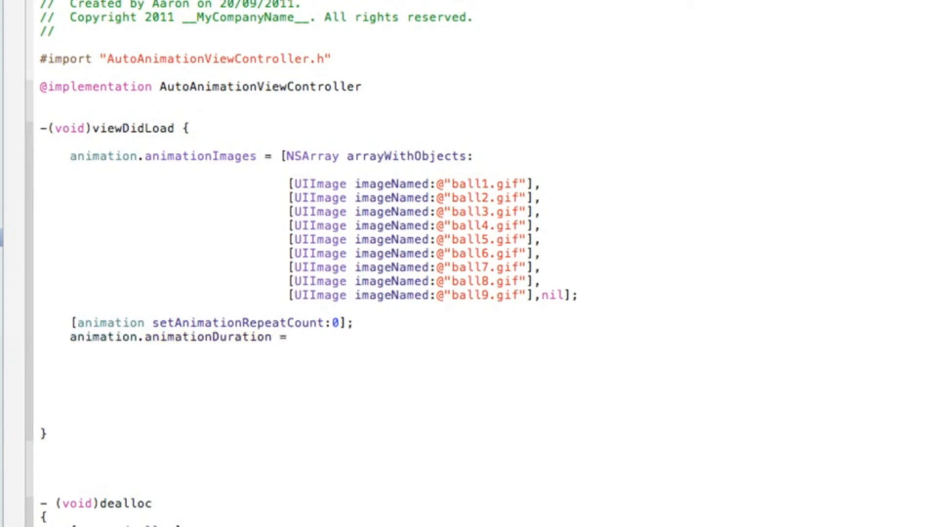
pyautogui.write('1')
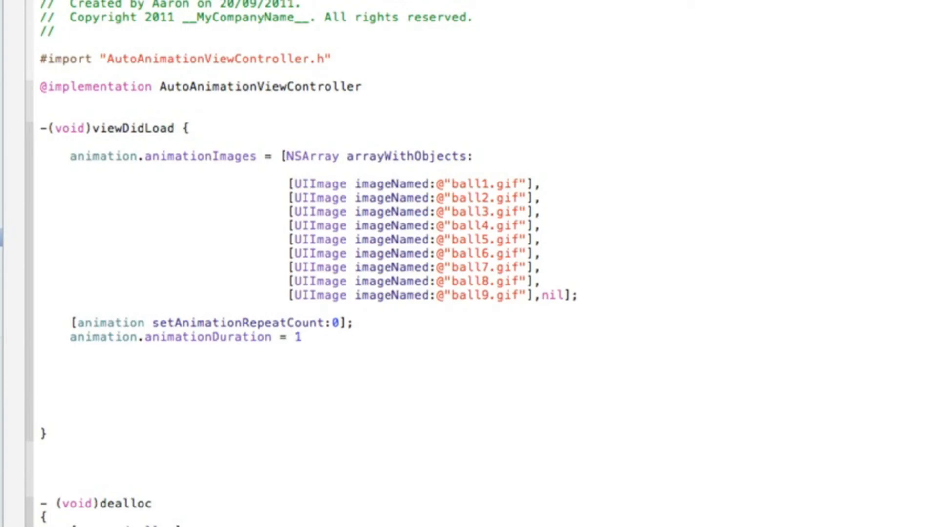
pyautogui.write(';')
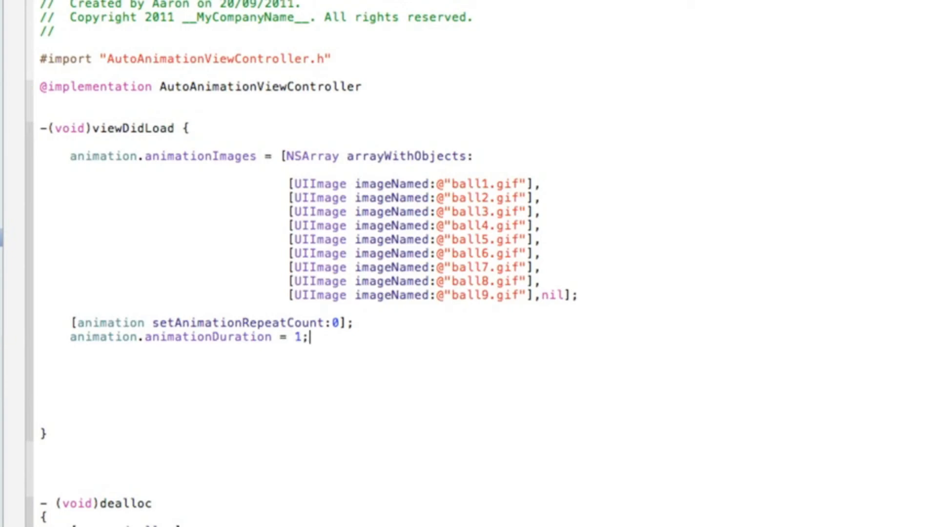
# - Add [animation startAnimating]; to start the animation
pyautogui.write('[')
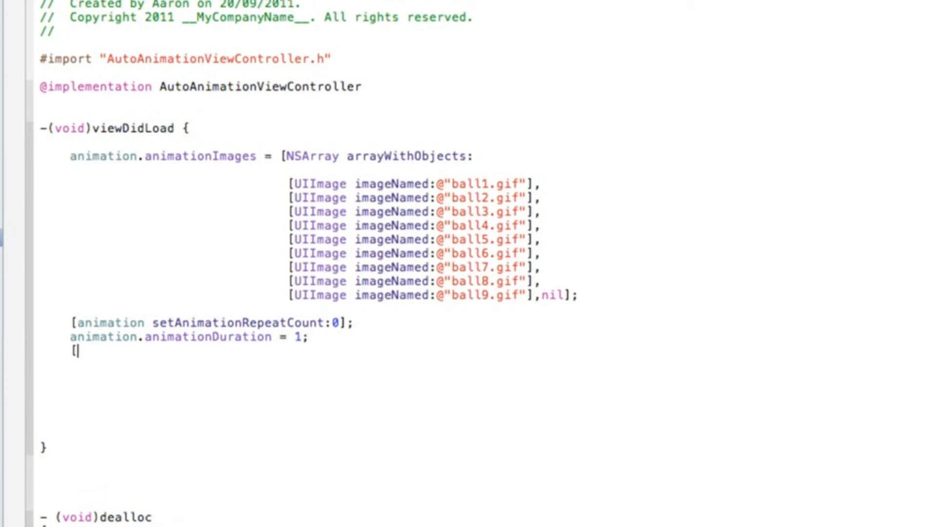
pyautogui.write('animation')
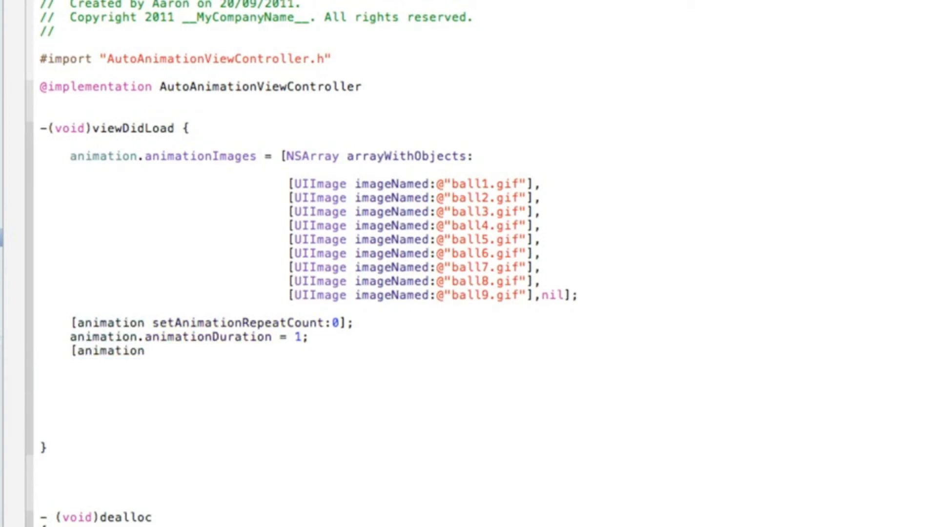
pyautogui.write('startAnimating')
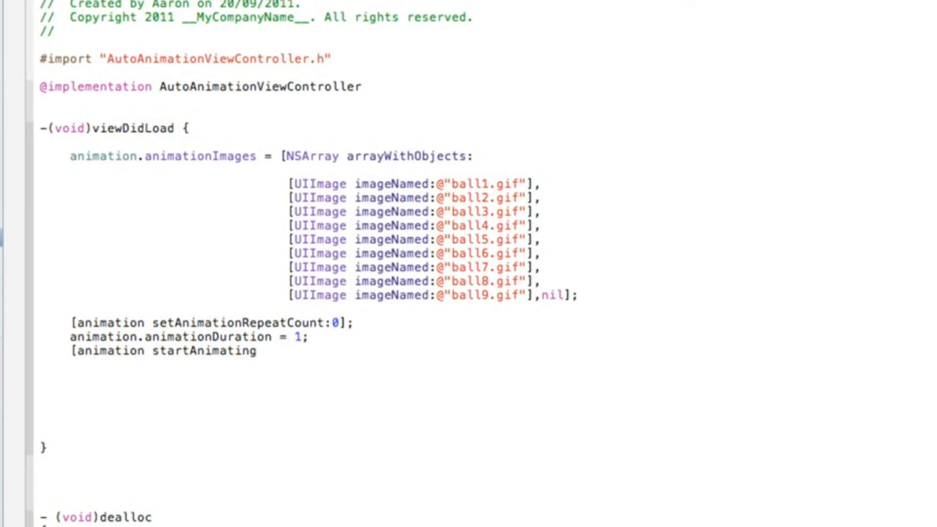
pyautogui.write('];')
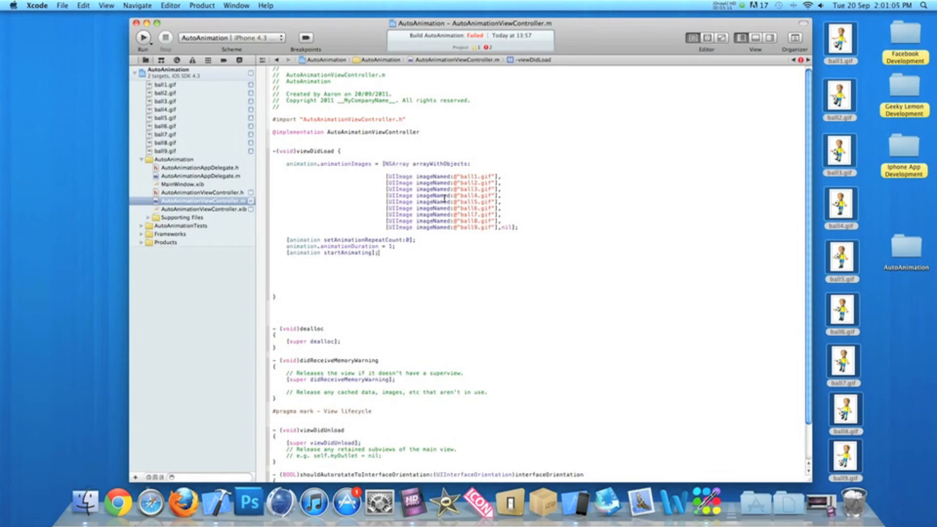
pyautogui.moveTo(299, 196)
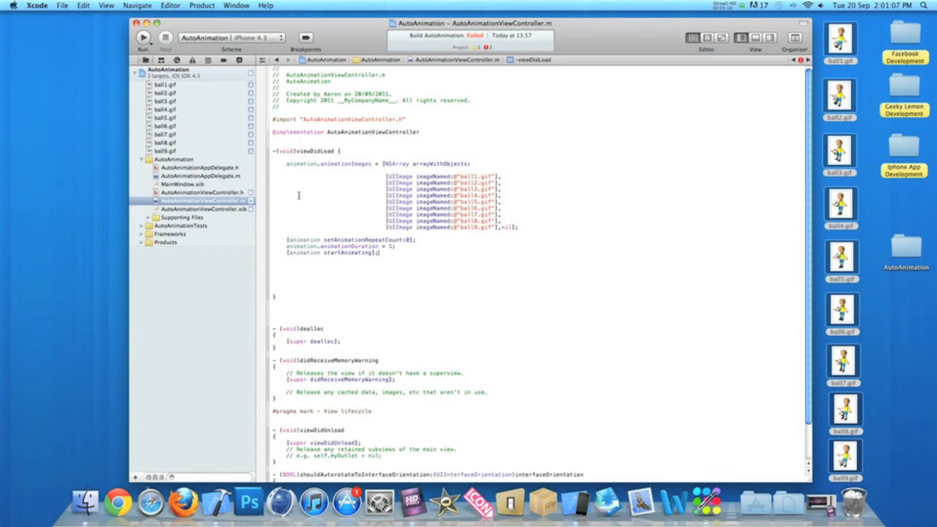
# - Place an image view in AutoAnimationViewController.xib, shortened to leave gray space below
pyautogui.click(200, 208)
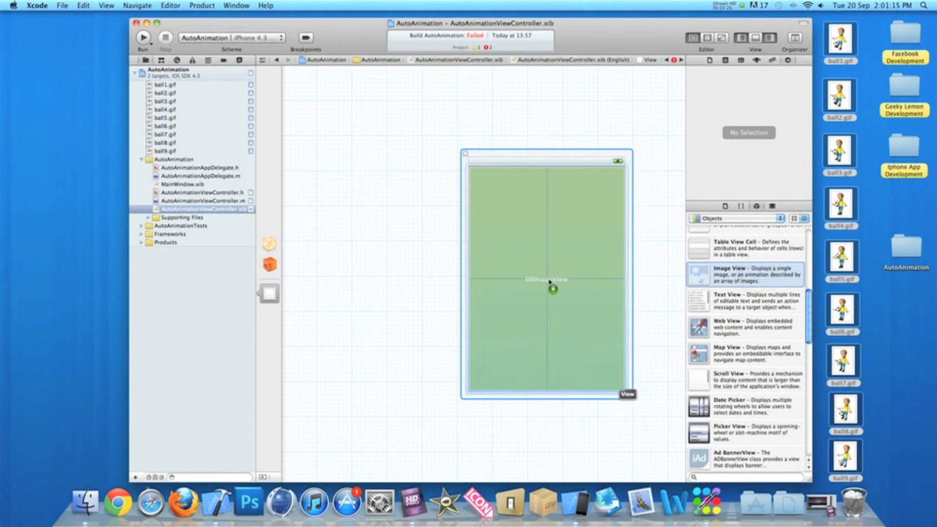
pyautogui.click(545, 279)
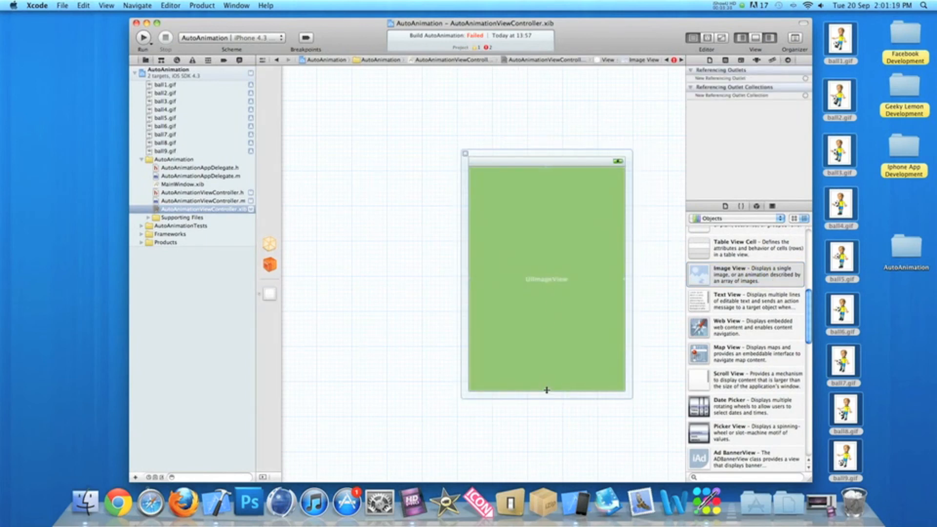
pyautogui.moveTo(545, 389); pyautogui.dragTo(543, 339)
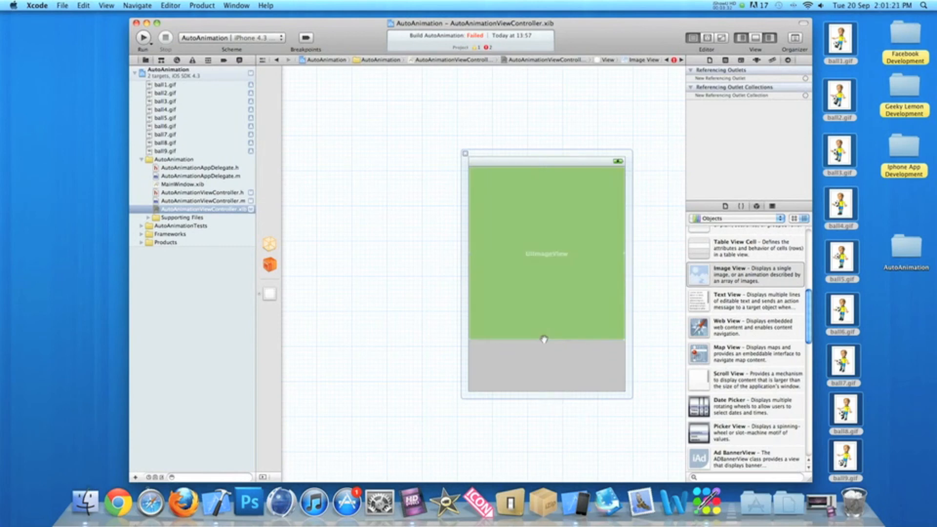
pyautogui.moveTo(270, 265)
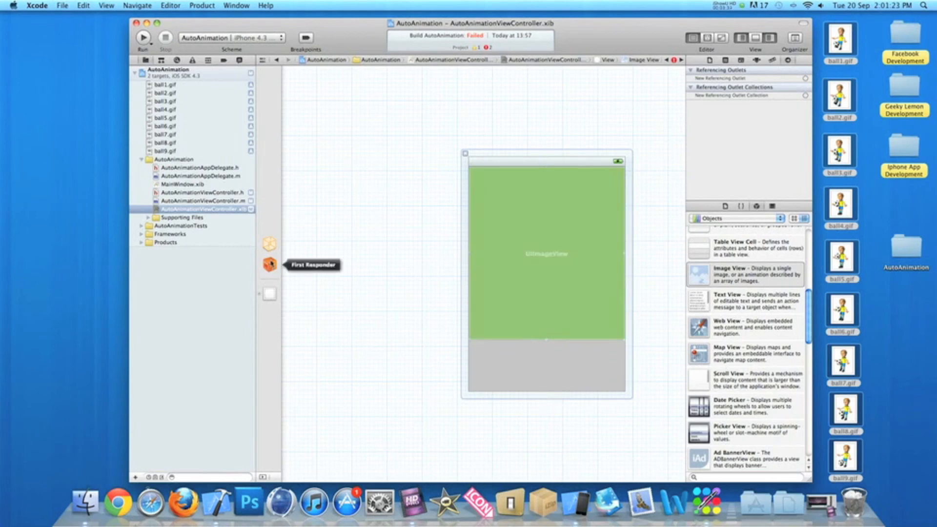
# - Connect File's Owner's animation outlet to the image view and run the app in Simulator
pyautogui.click(268, 244)
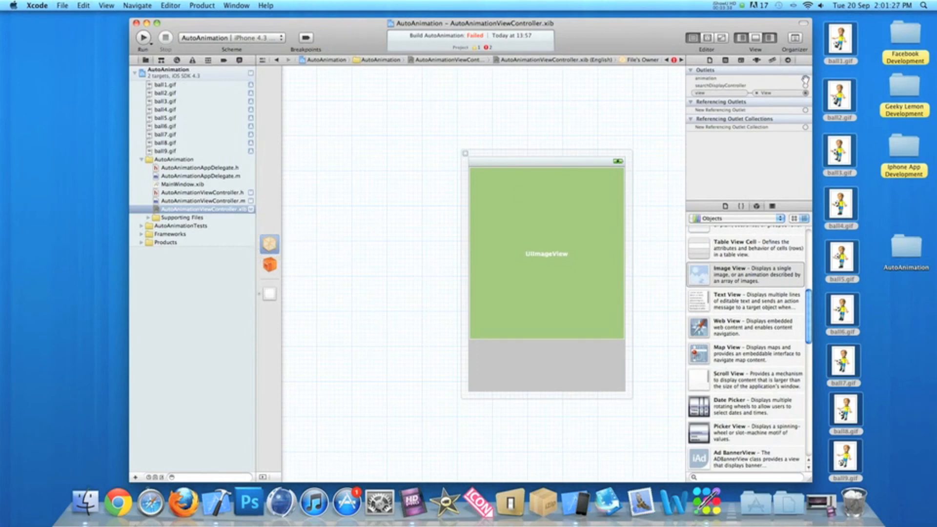
pyautogui.moveTo(806, 79); pyautogui.dragTo(687, 151)
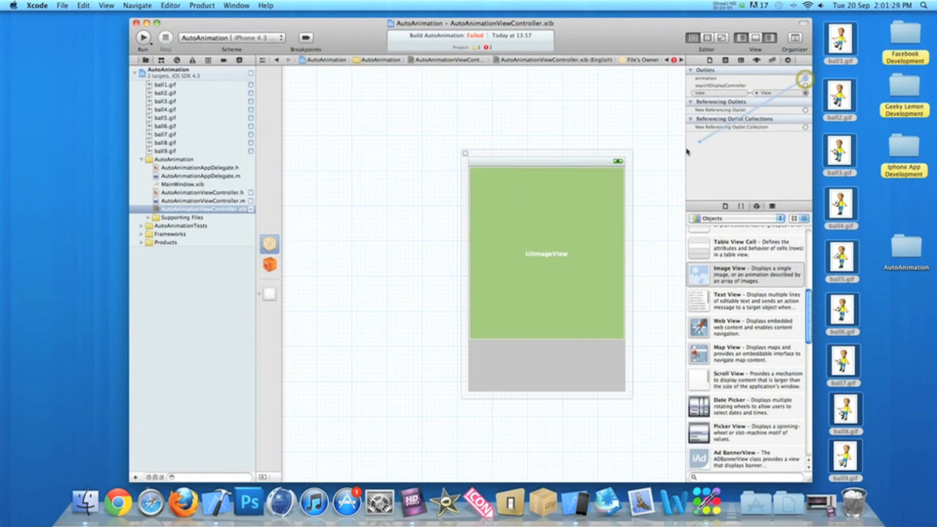
pyautogui.moveTo(804, 78); pyautogui.dragTo(567, 219)
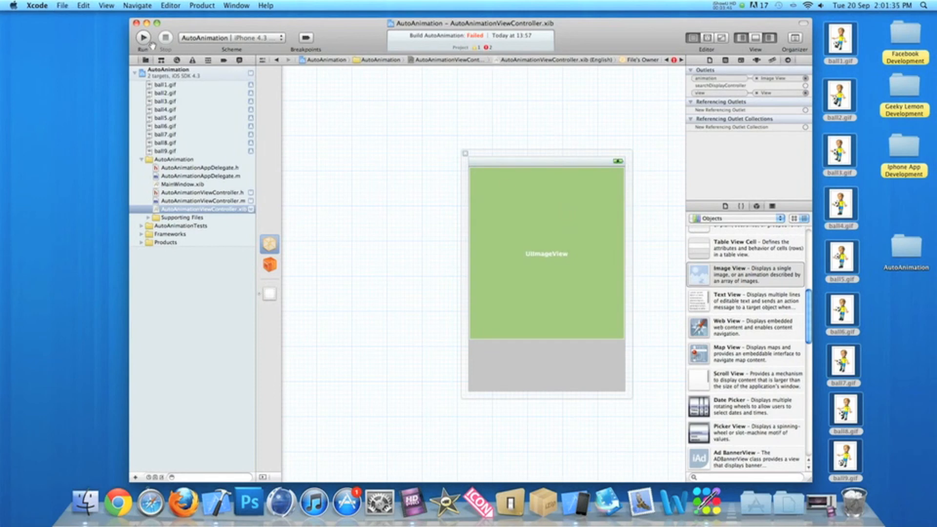
pyautogui.click(143, 37)
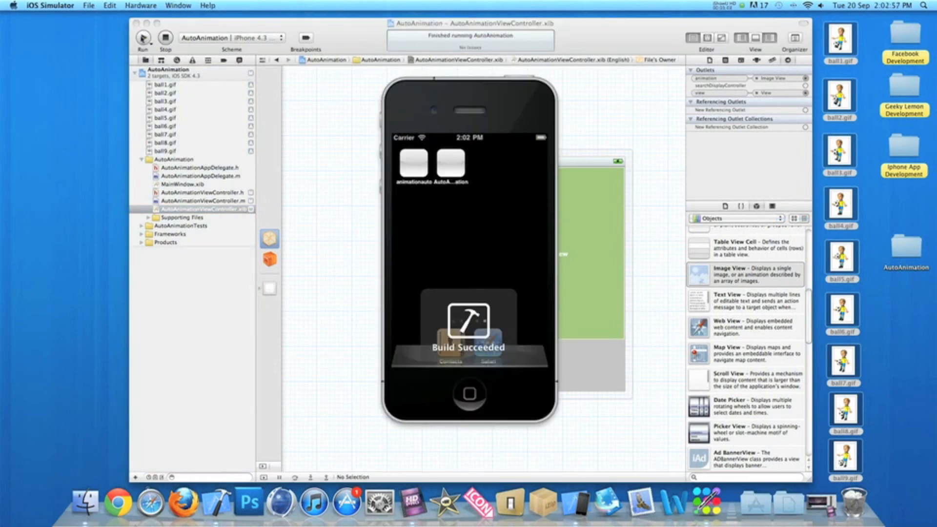